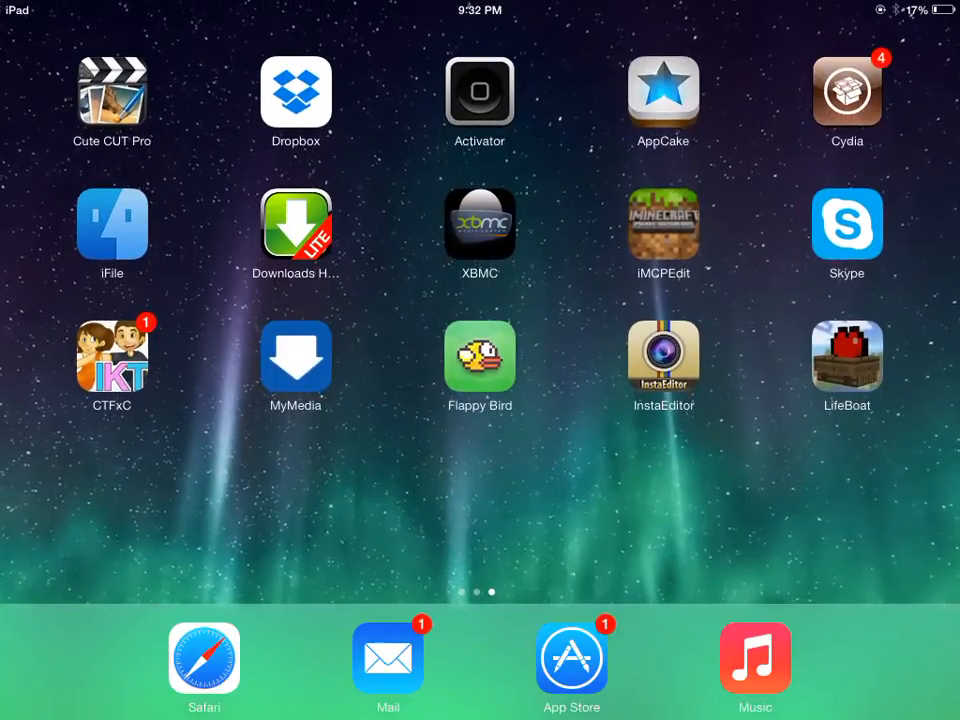
Launch Cute CUT Pro from the iPad home screen to show its Movies library.
{"action": "left_click", "coordinate": [112, 90]}
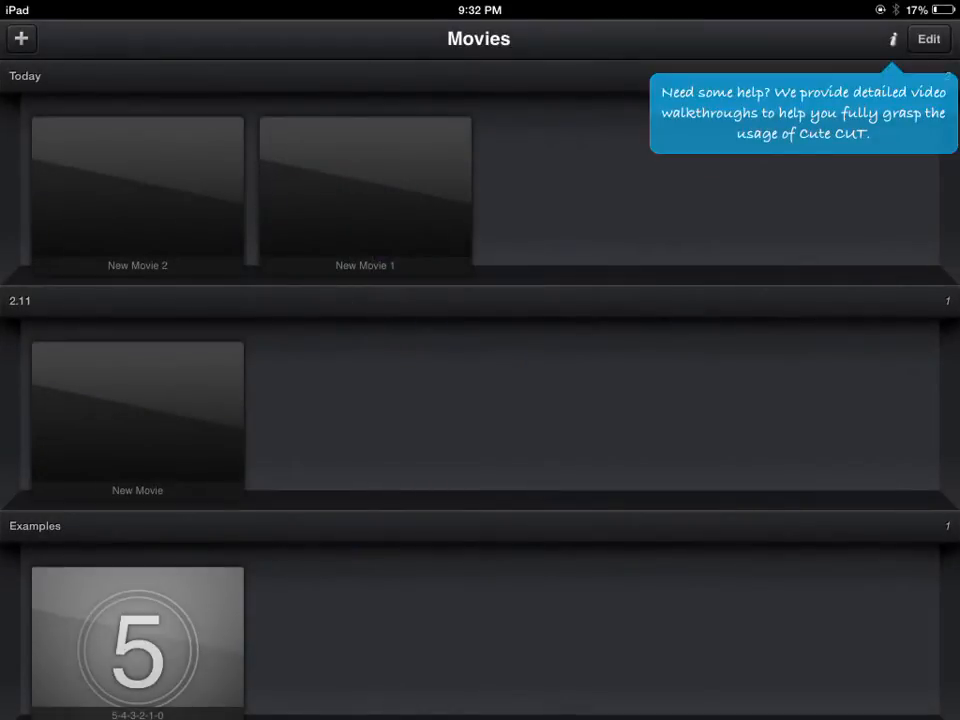
Create a new movie and keep its HD and Landscape settings.
{"action": "left_click", "coordinate": [21, 38]}
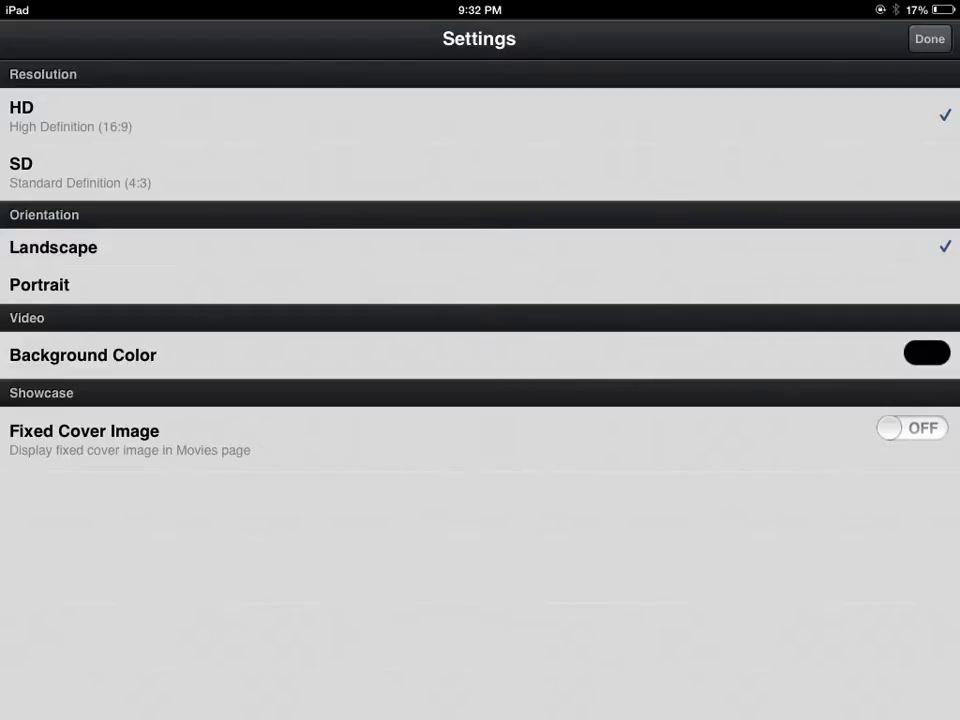
{"action": "left_click", "coordinate": [928, 38]}
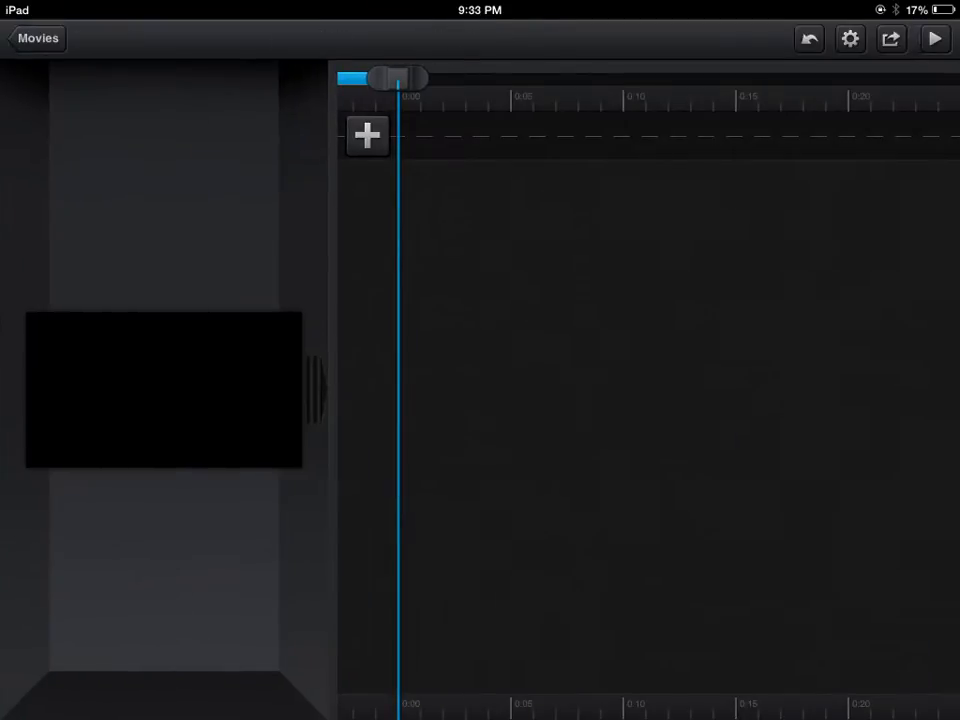
Browse the video albums from the add-media menu without adding a clip.
{"action": "left_click", "coordinate": [367, 135]}
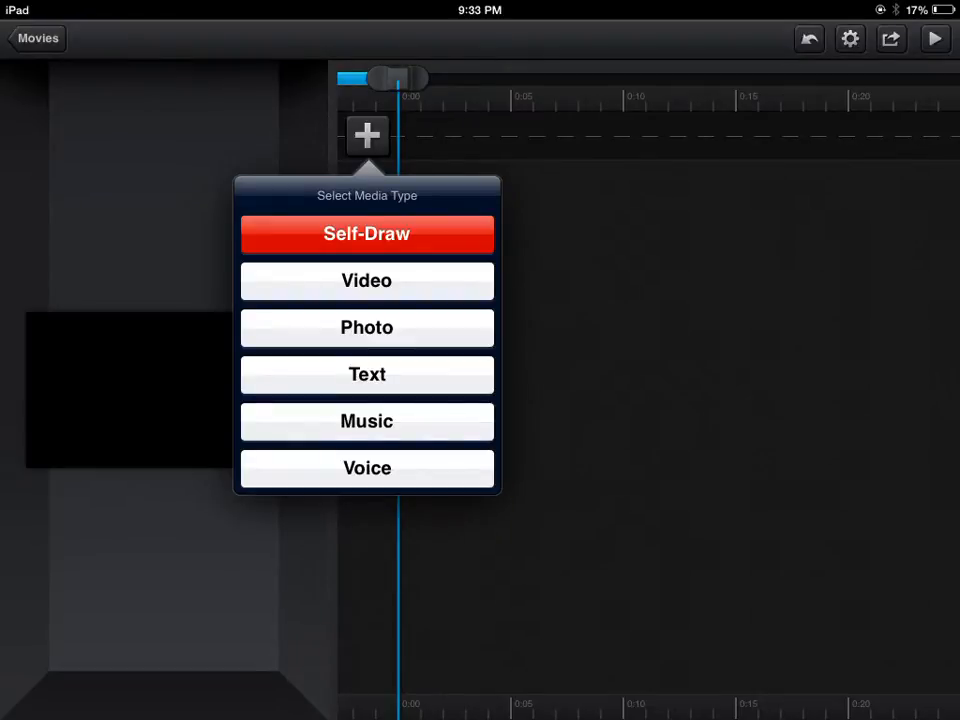
{"action": "left_click", "coordinate": [367, 281]}
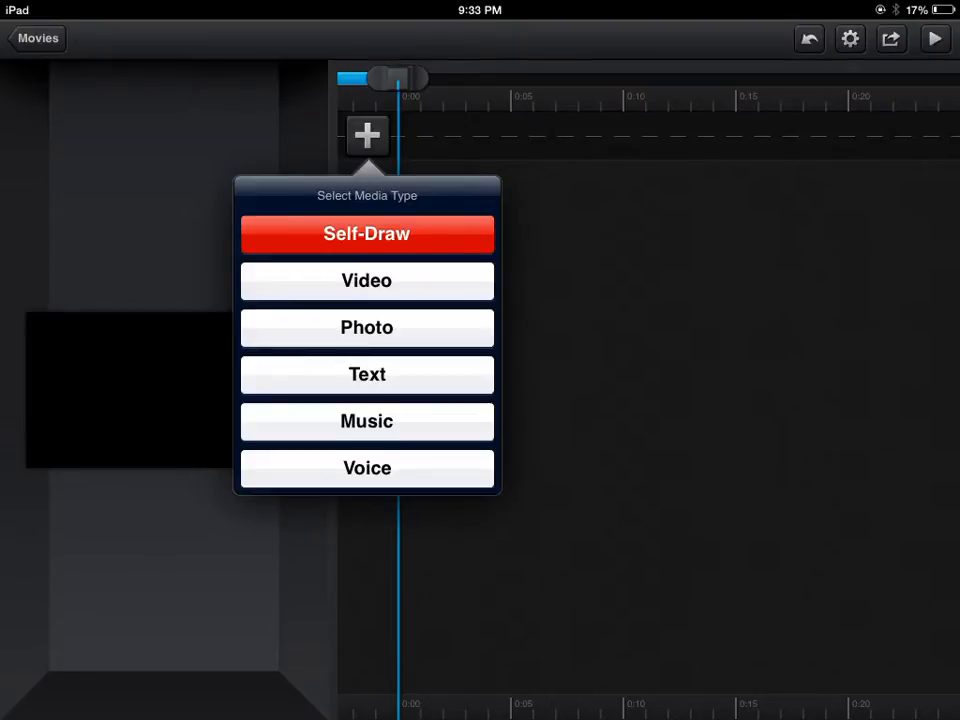
{"action": "left_click", "coordinate": [367, 327]}
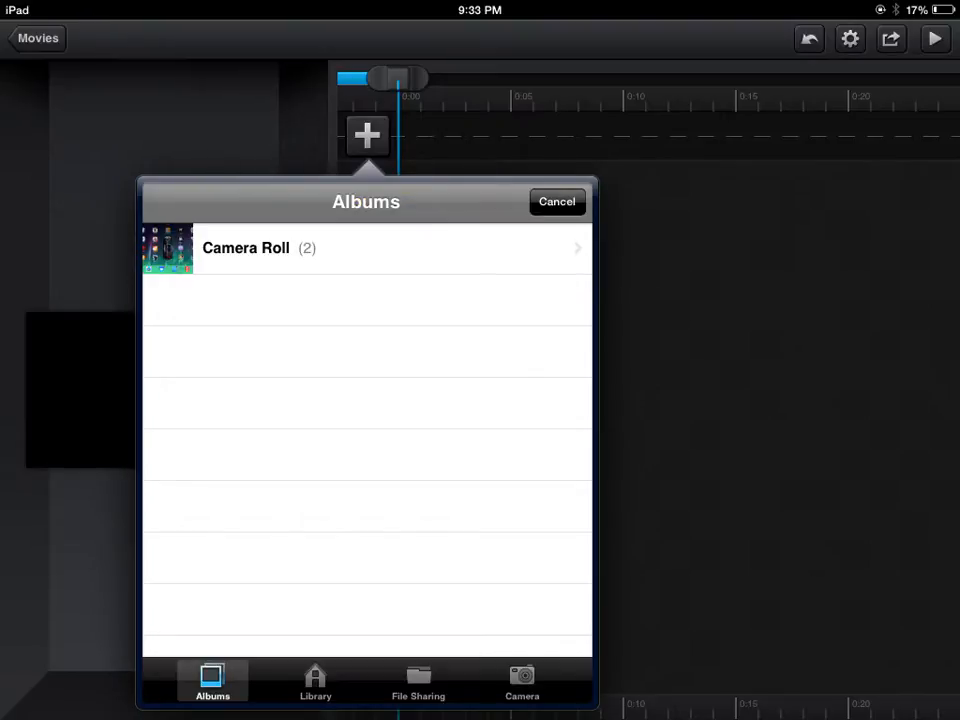
{"action": "left_click", "coordinate": [556, 201]}
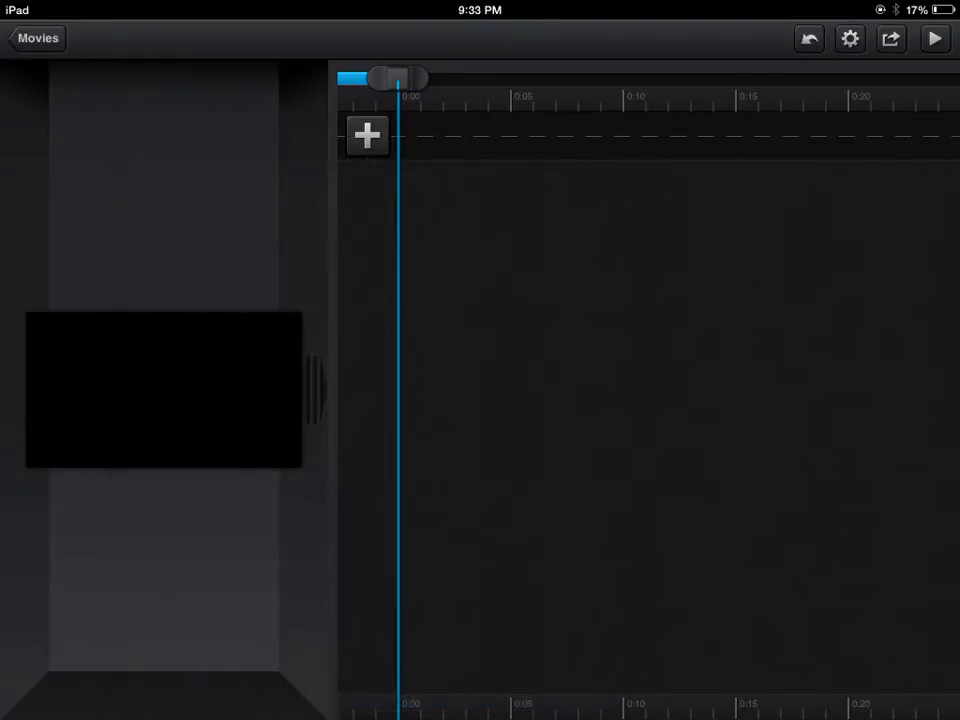
Browse the music library and close it without adding a track.
{"action": "left_click", "coordinate": [367, 135]}
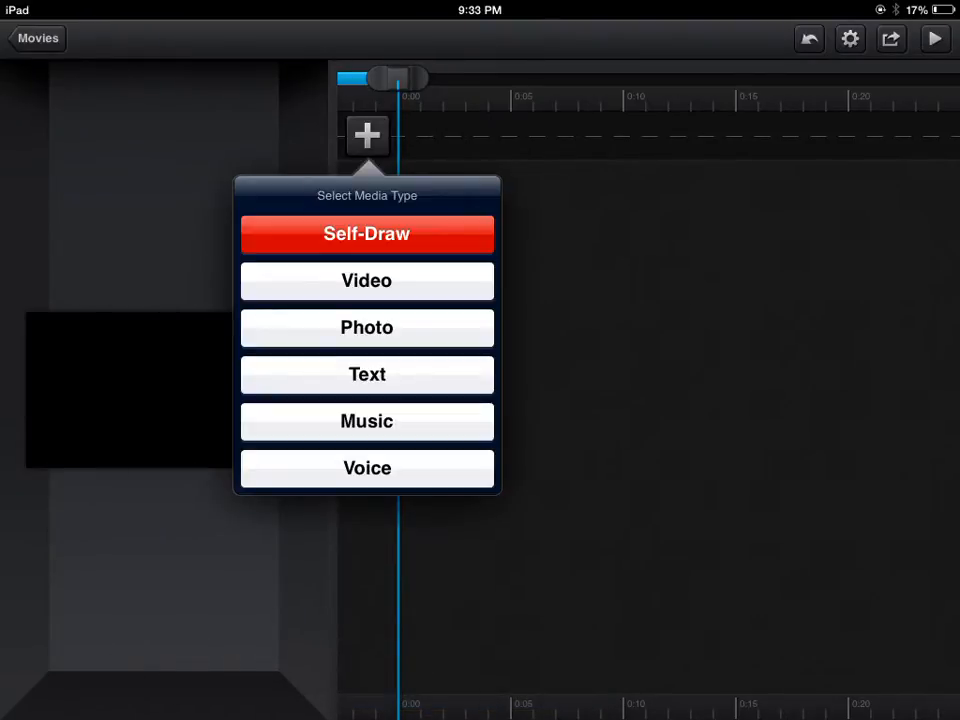
{"action": "left_click", "coordinate": [366, 420]}
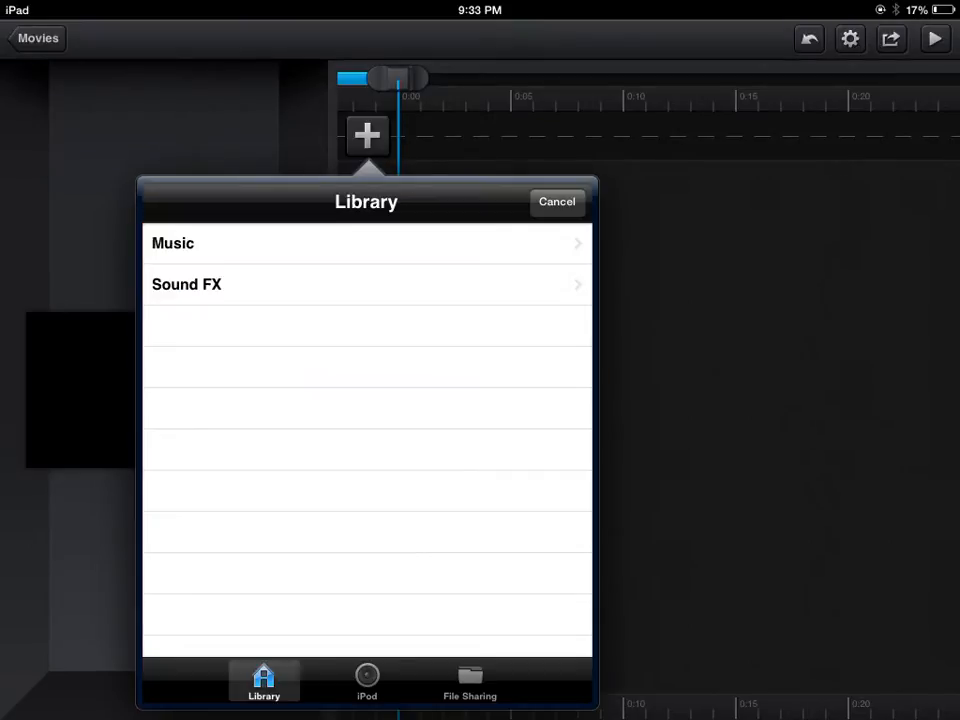
{"action": "left_click", "coordinate": [366, 681]}
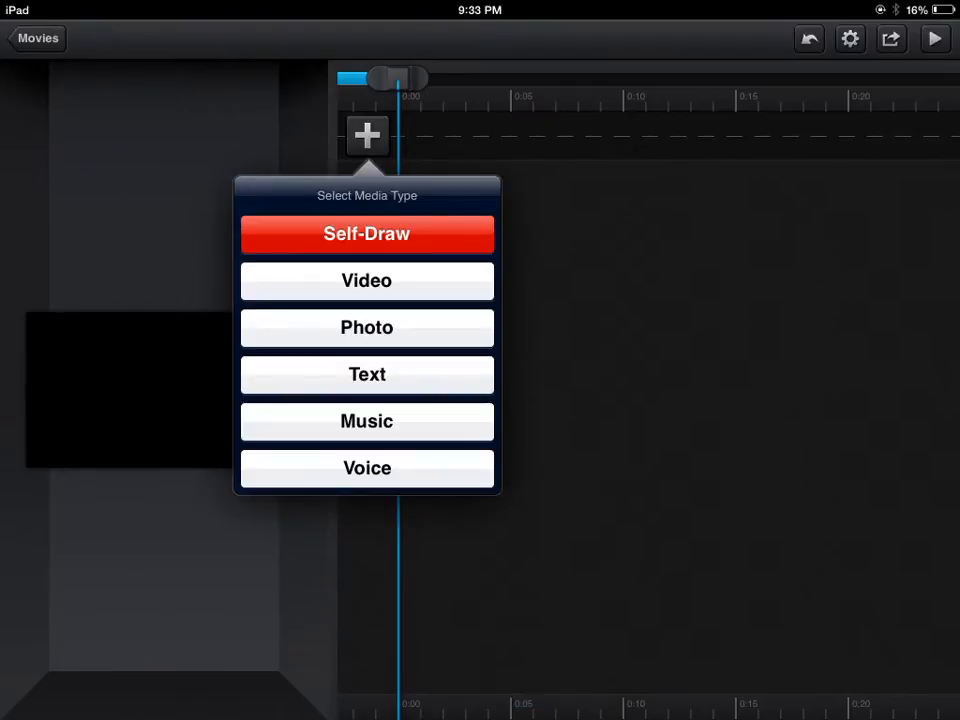
{"action": "left_click", "coordinate": [367, 468]}
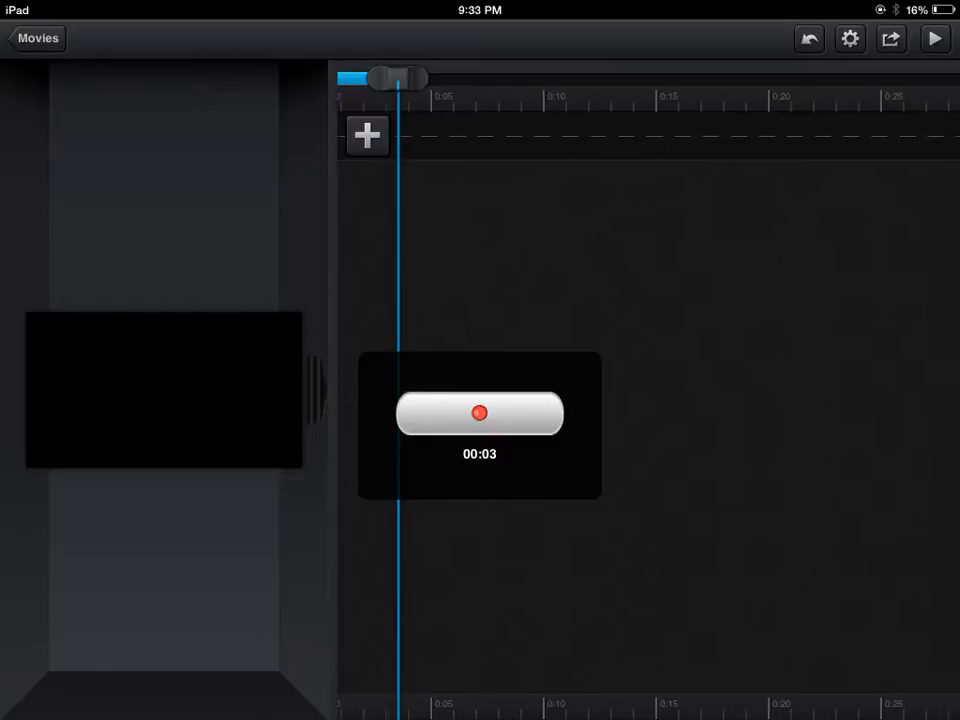
{"action": "left_click", "coordinate": [479, 413]}
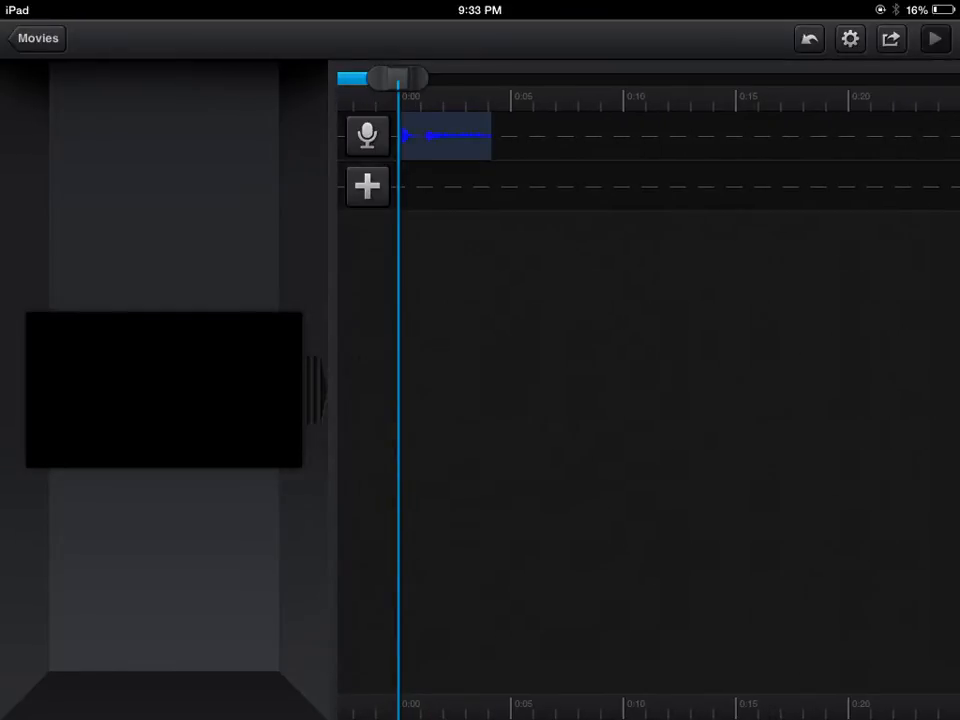
{"action": "left_click", "coordinate": [934, 38]}
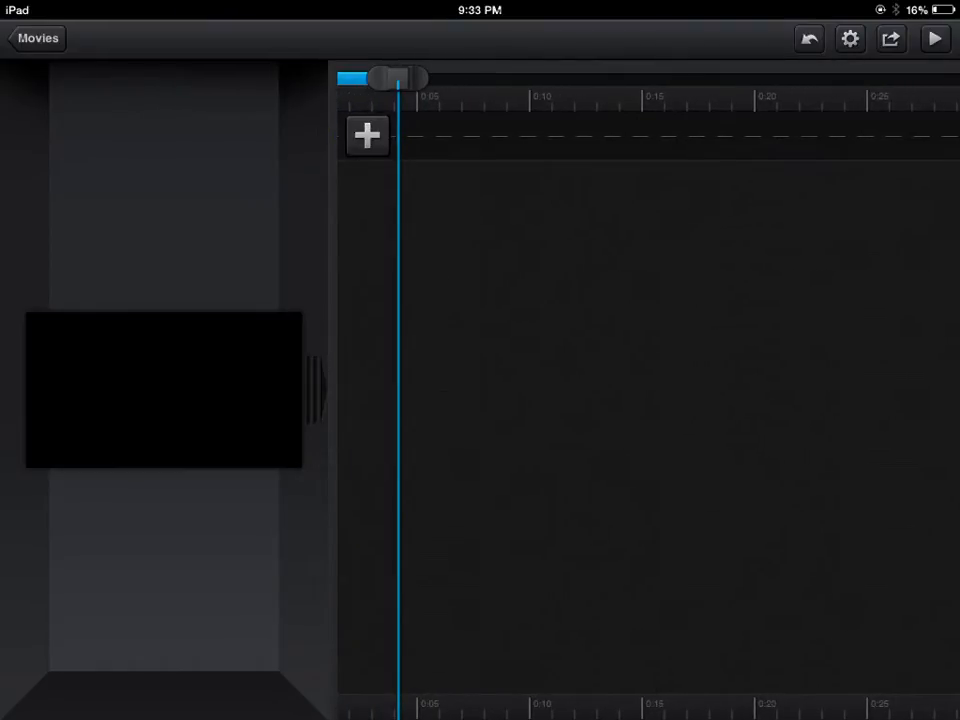
Add the countdown video from Camera Roll as the first clip and play it.
{"action": "left_click", "coordinate": [367, 135]}
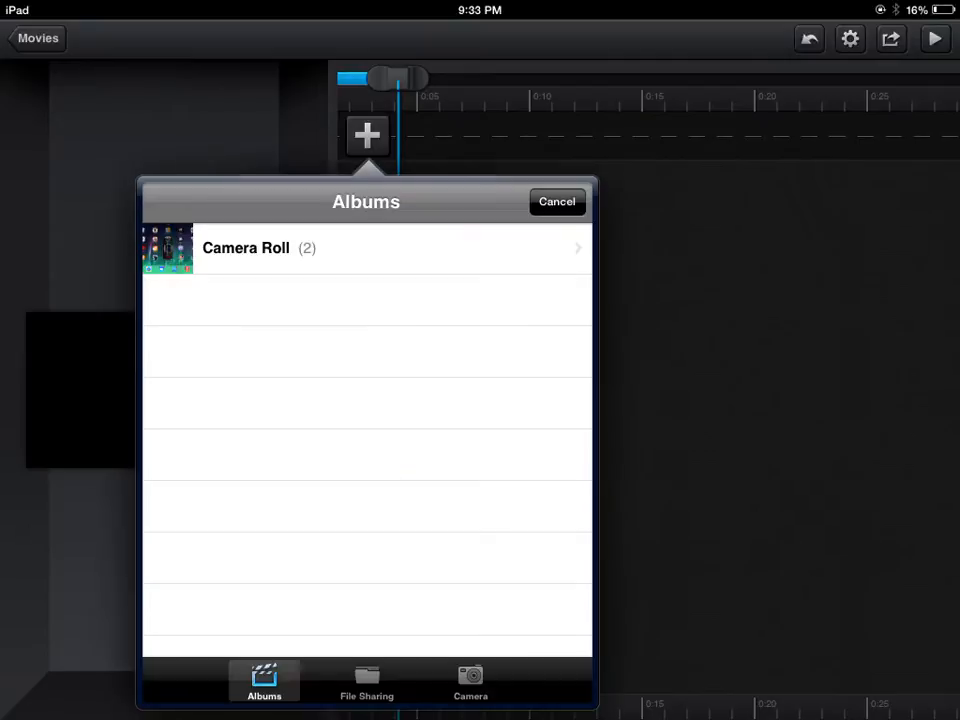
{"action": "left_click", "coordinate": [260, 247]}
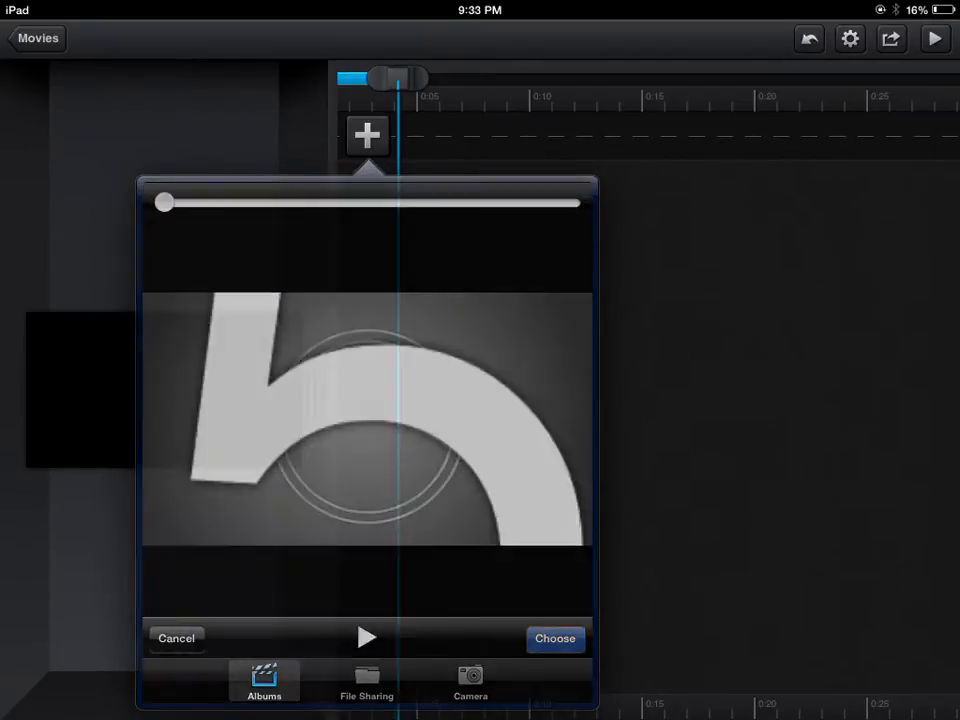
{"action": "left_click", "coordinate": [555, 638]}
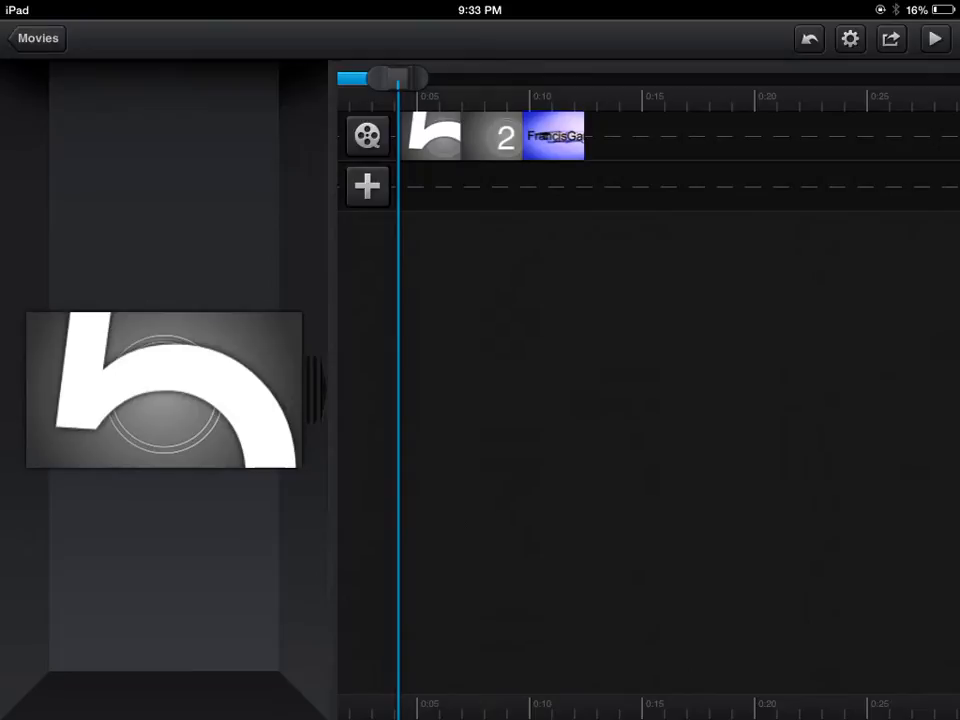
{"action": "left_click", "coordinate": [934, 39]}
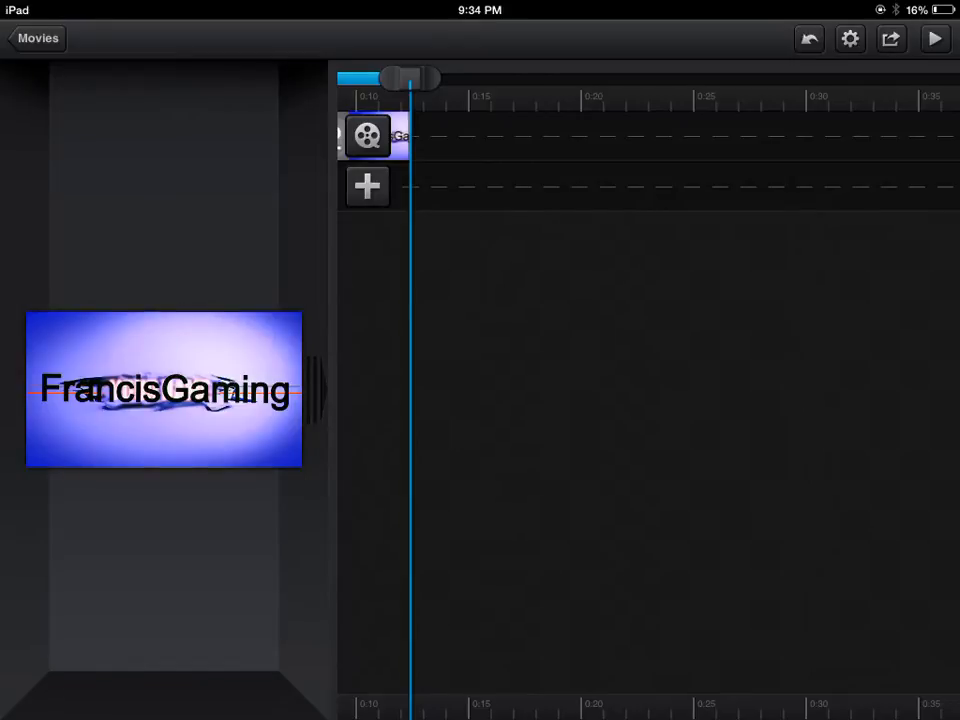
Add a second copy of the countdown video on another track and preview both tracks.
{"action": "left_click", "coordinate": [367, 186]}
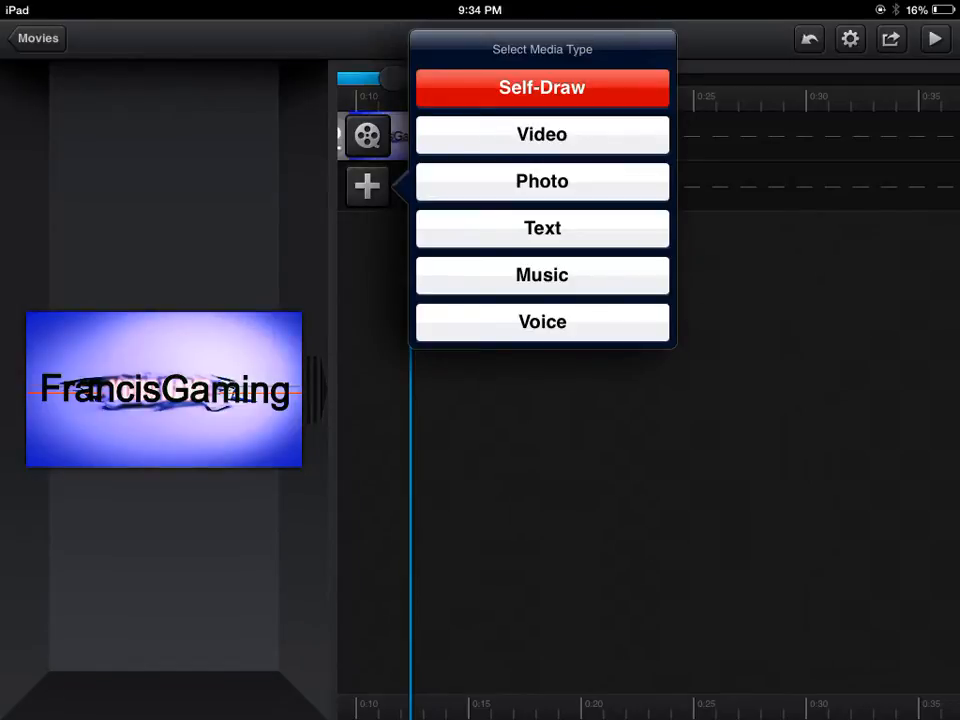
{"action": "left_click", "coordinate": [542, 134]}
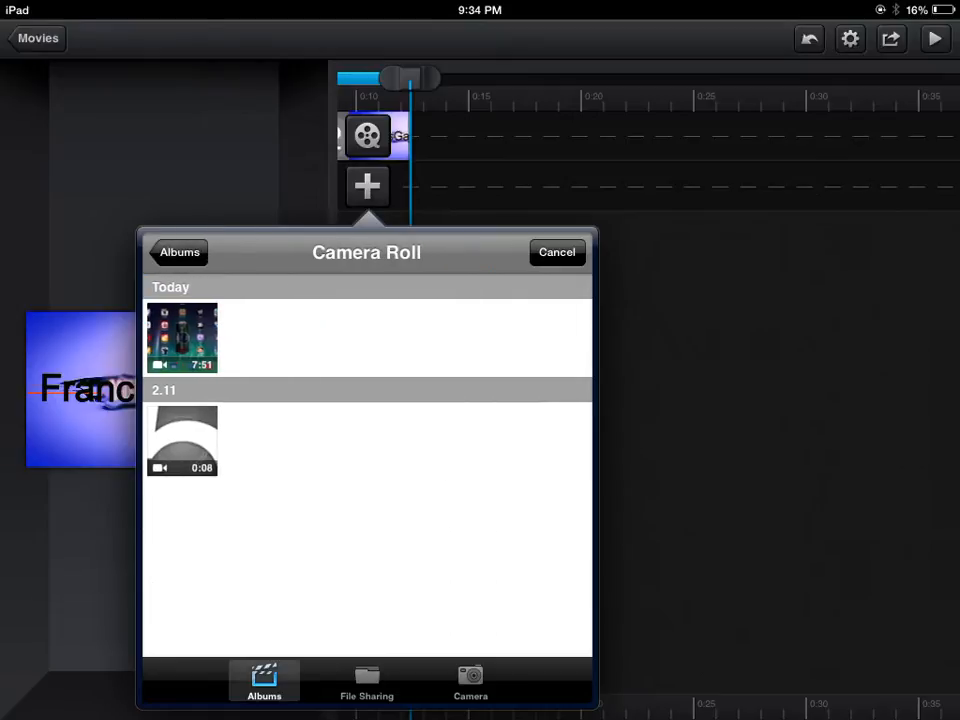
{"action": "left_click", "coordinate": [182, 441]}
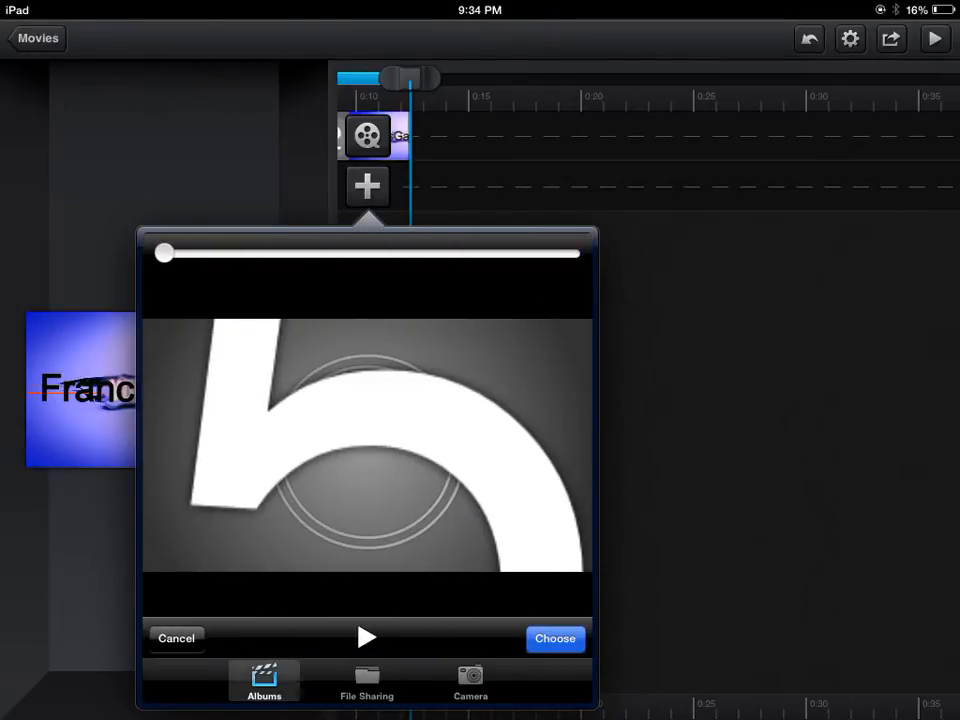
{"action": "left_click", "coordinate": [555, 638]}
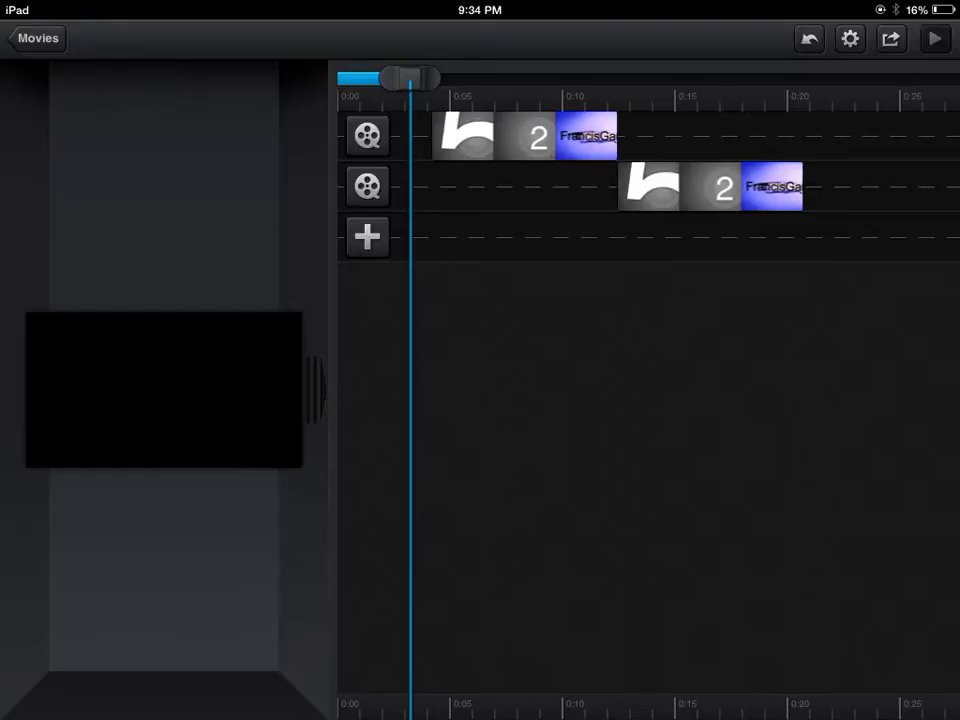
{"action": "left_click", "coordinate": [934, 38]}
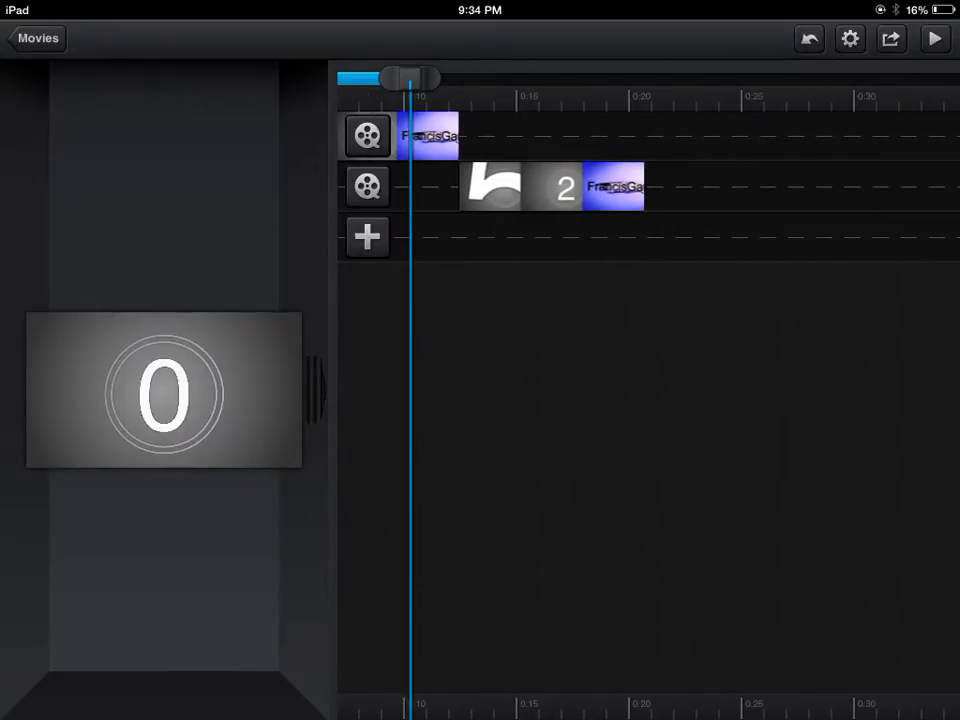
{"action": "left_click", "coordinate": [934, 38]}
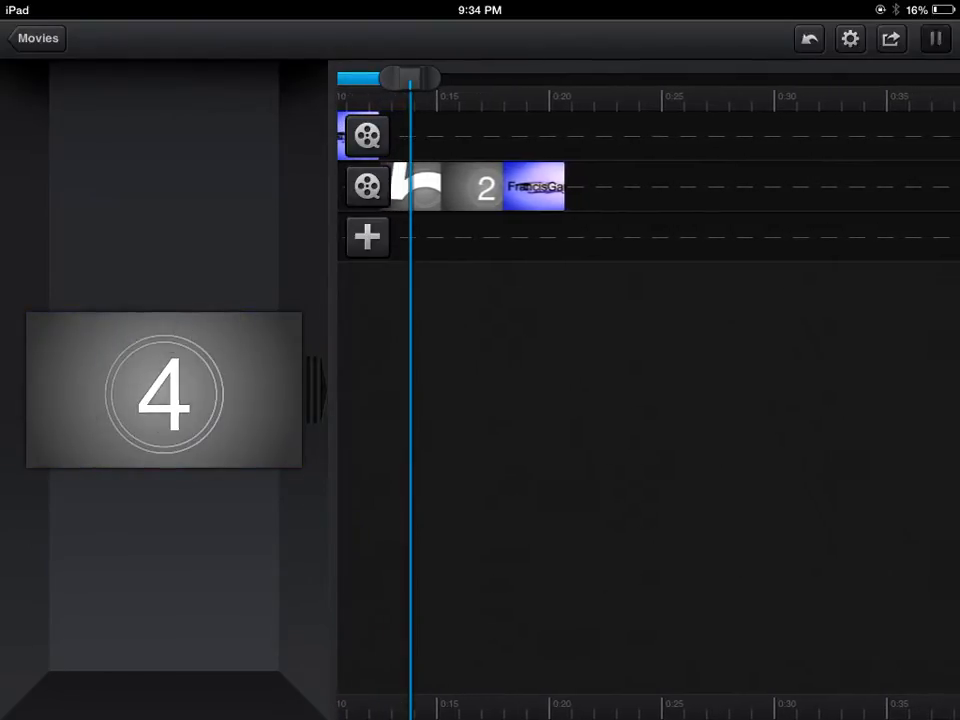
{"action": "left_click", "coordinate": [935, 38]}
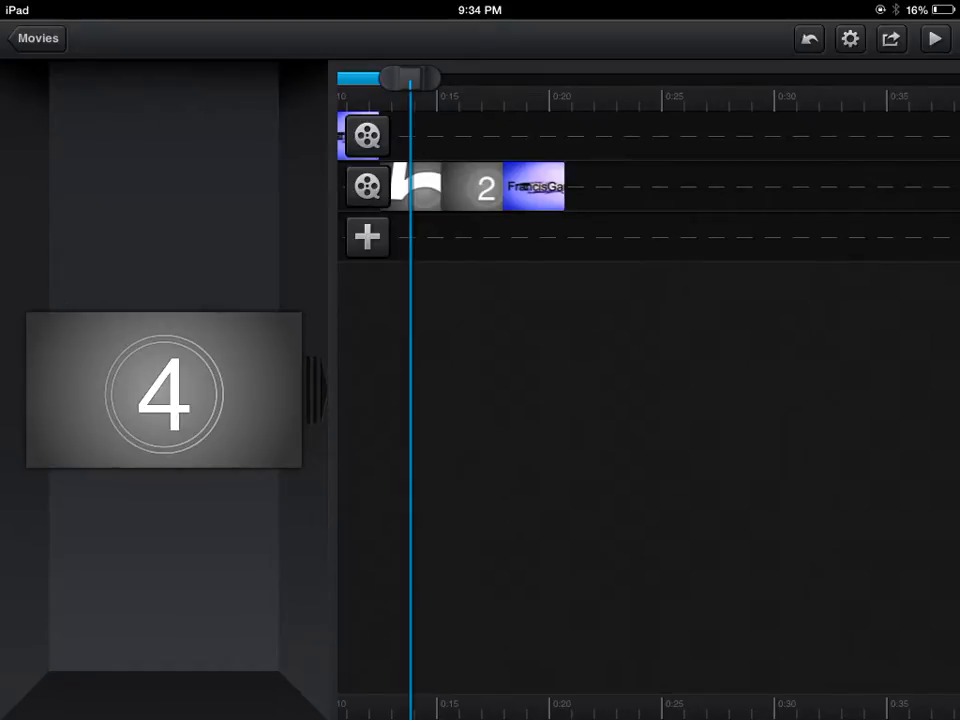
Try adding the 7:51 screen recording, leaving the timeline empty again.
{"action": "left_click", "coordinate": [366, 237]}
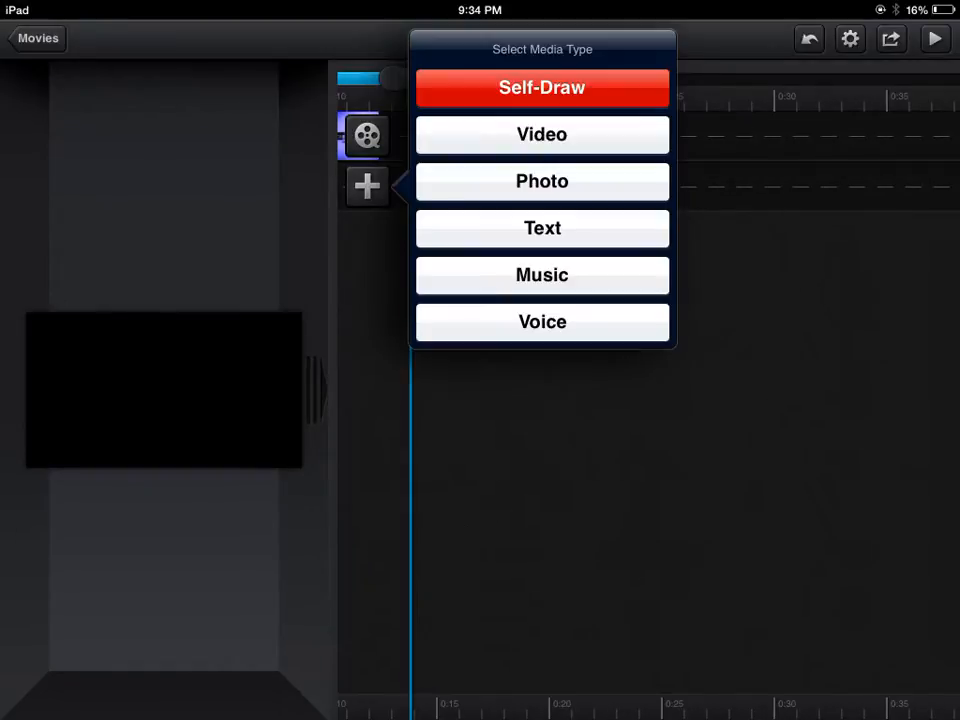
{"action": "left_click", "coordinate": [542, 134]}
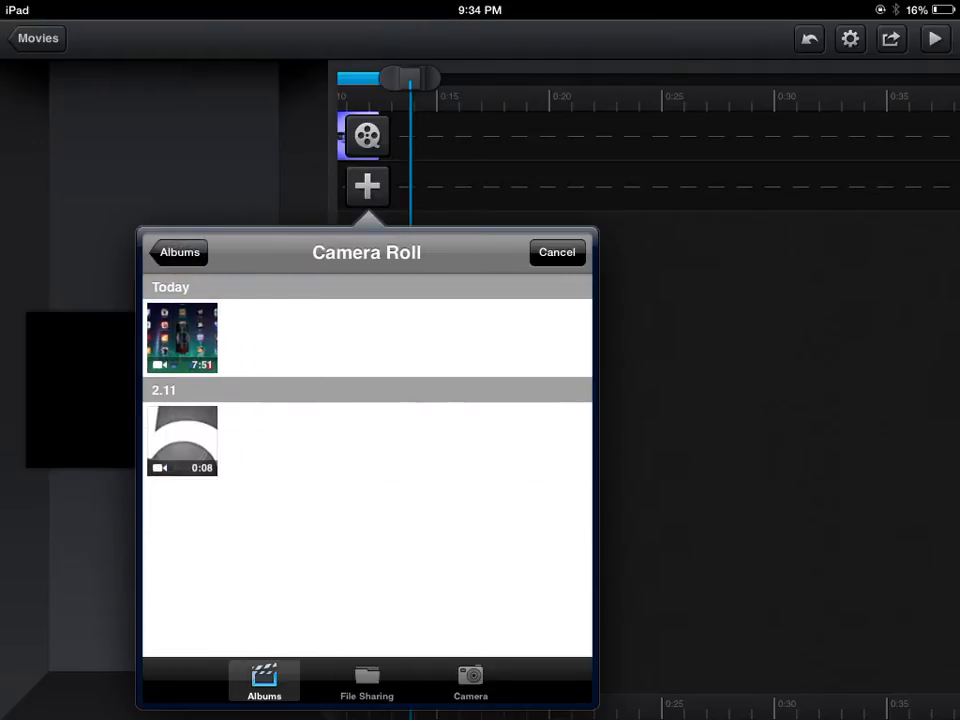
{"action": "left_click", "coordinate": [182, 338]}
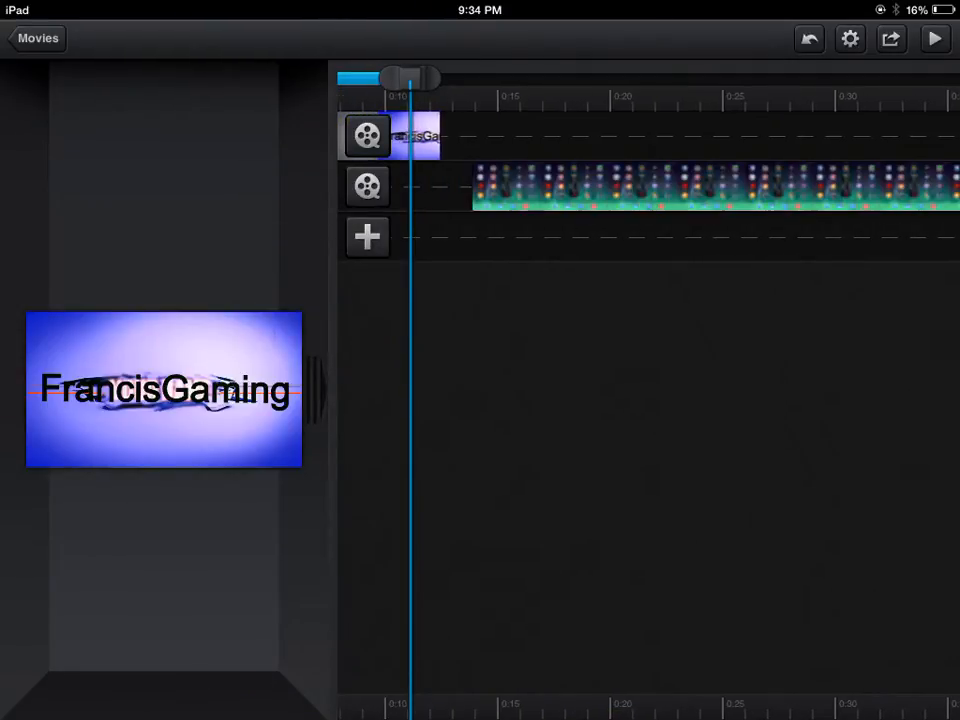
{"action": "left_click", "coordinate": [934, 38]}
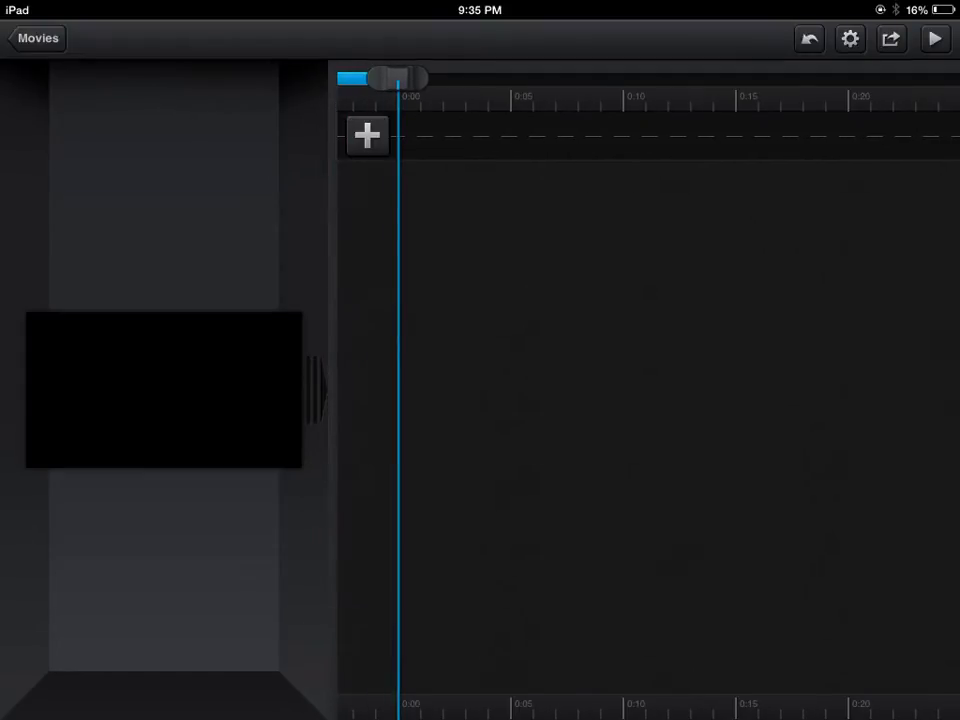
Add a text clip at the timeline start with the caption 'Like sharre'.
{"action": "left_click", "coordinate": [366, 135]}
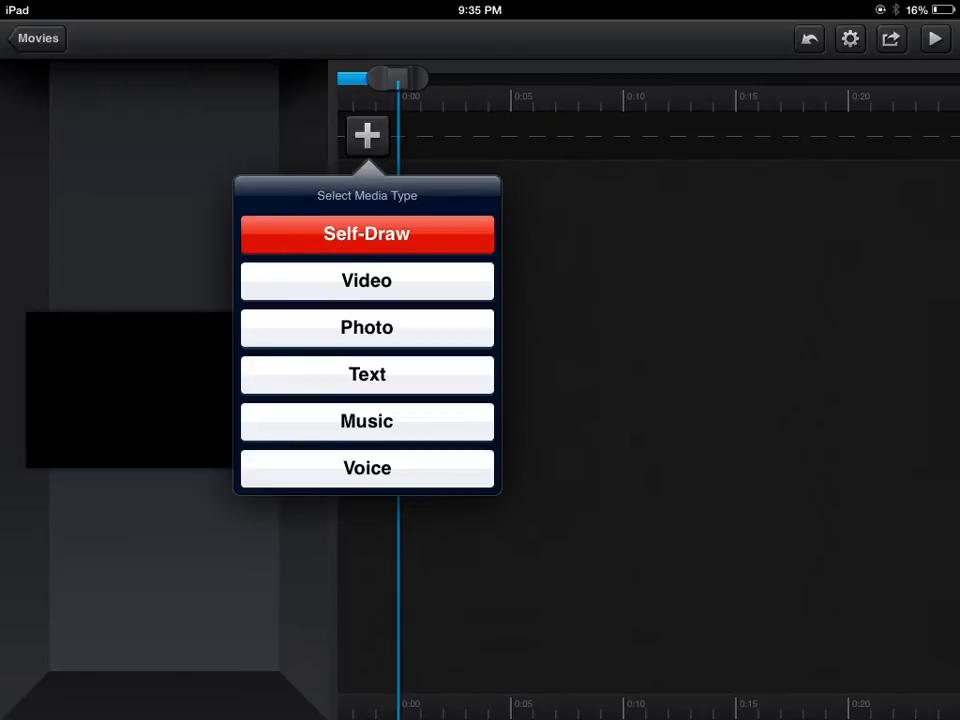
{"action": "left_click", "coordinate": [367, 374]}
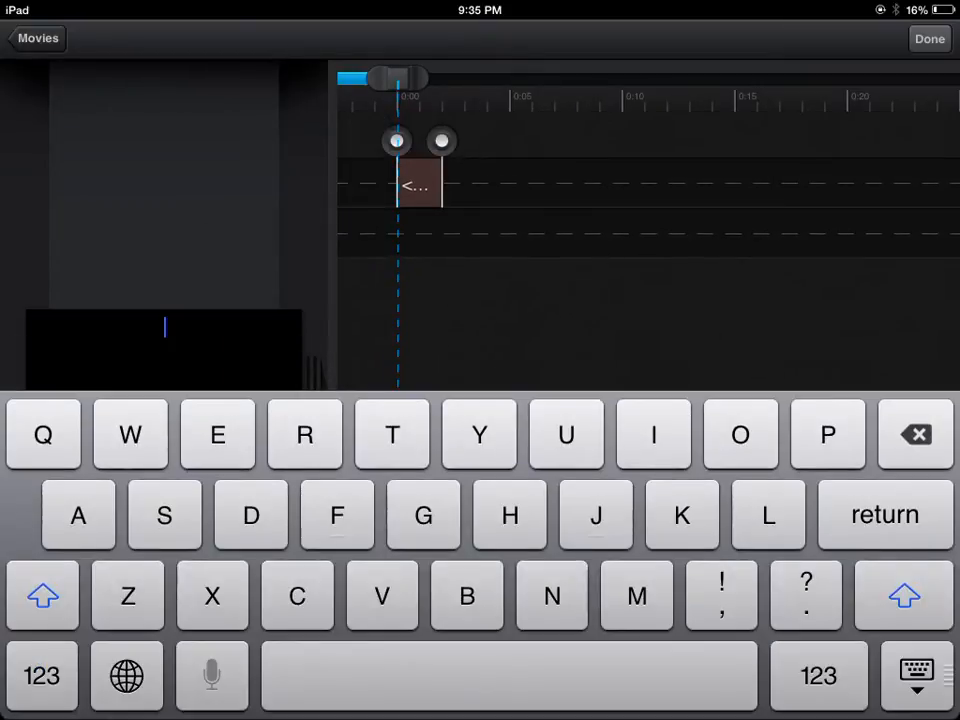
{"action": "type", "text": "Like"}
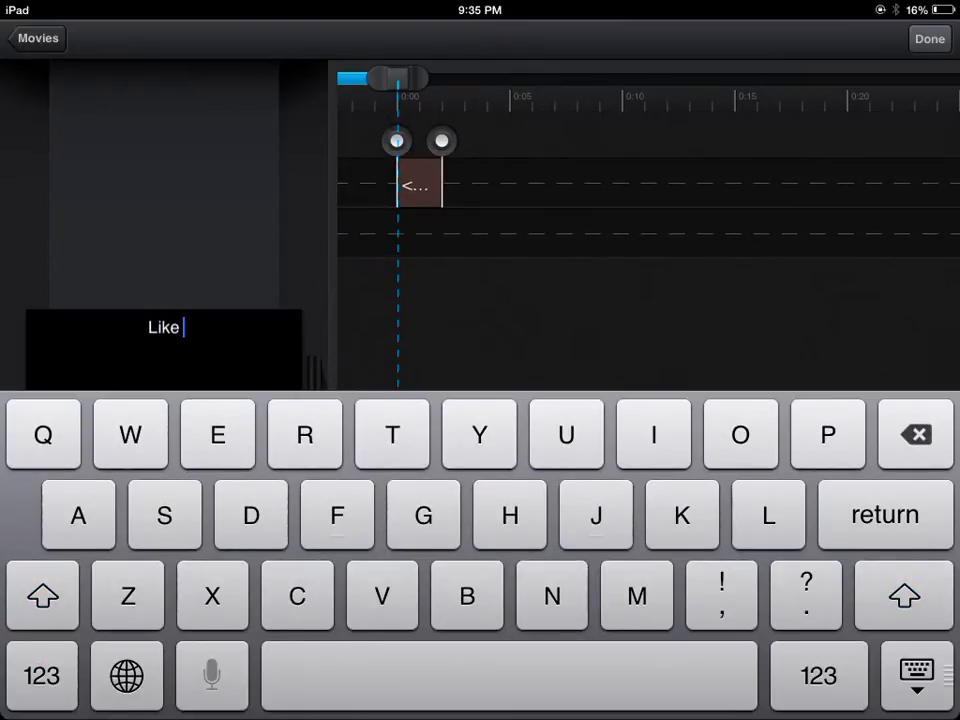
{"action": "type", "text": "sharre"}
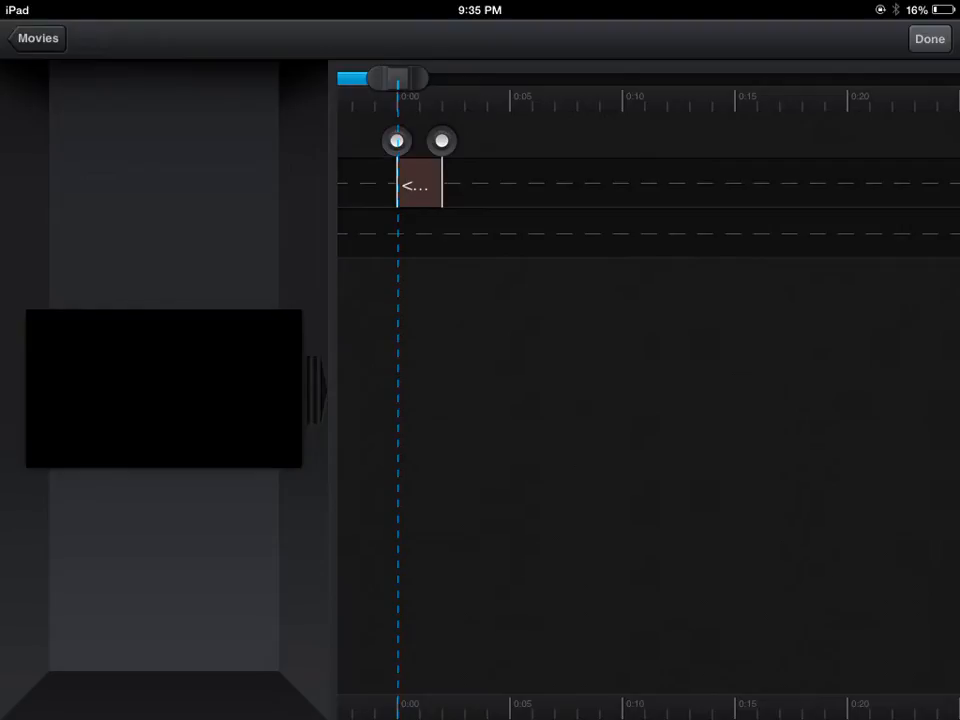
{"action": "left_click_drag", "start_coordinate": [398, 78], "coordinate": [498, 78]}
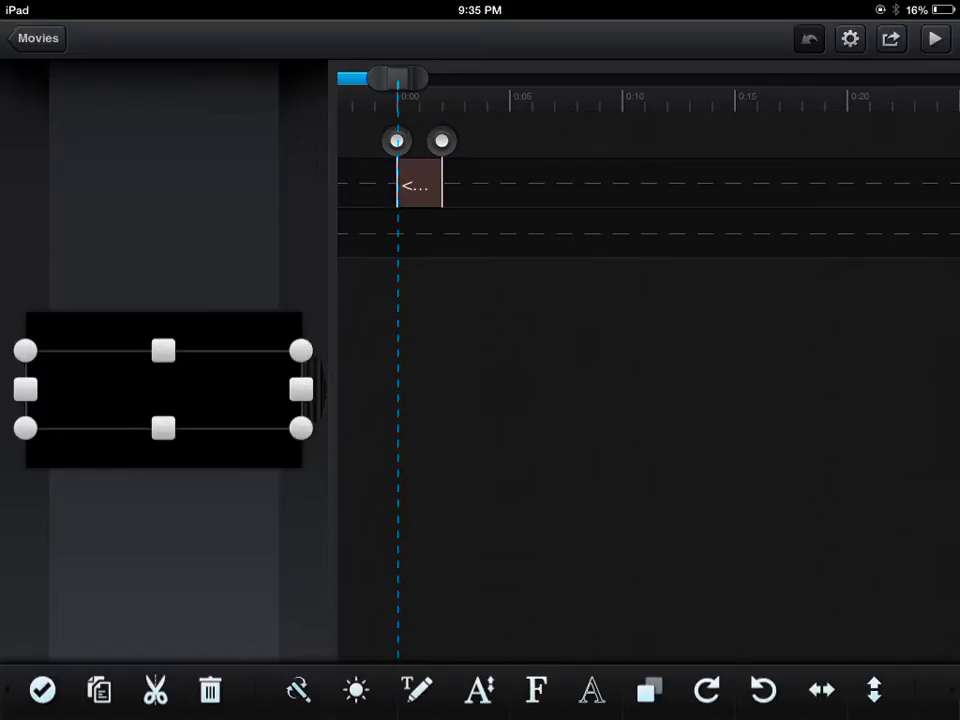
Place the countdown video with its FrancisGaming intro on the first track.
{"action": "left_click", "coordinate": [366, 135]}
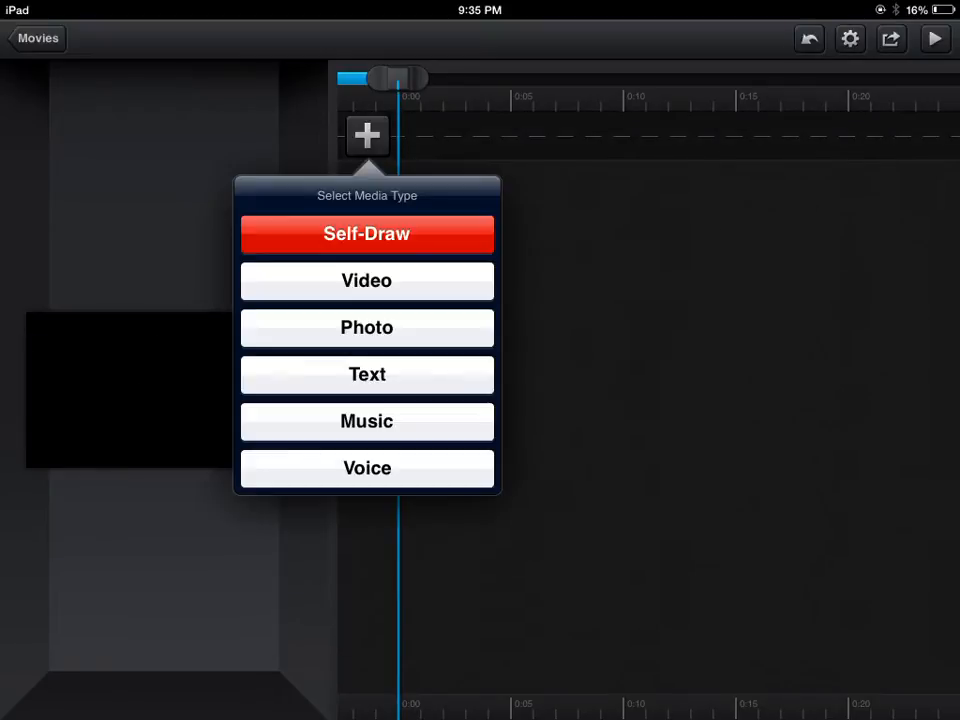
{"action": "left_click", "coordinate": [367, 280]}
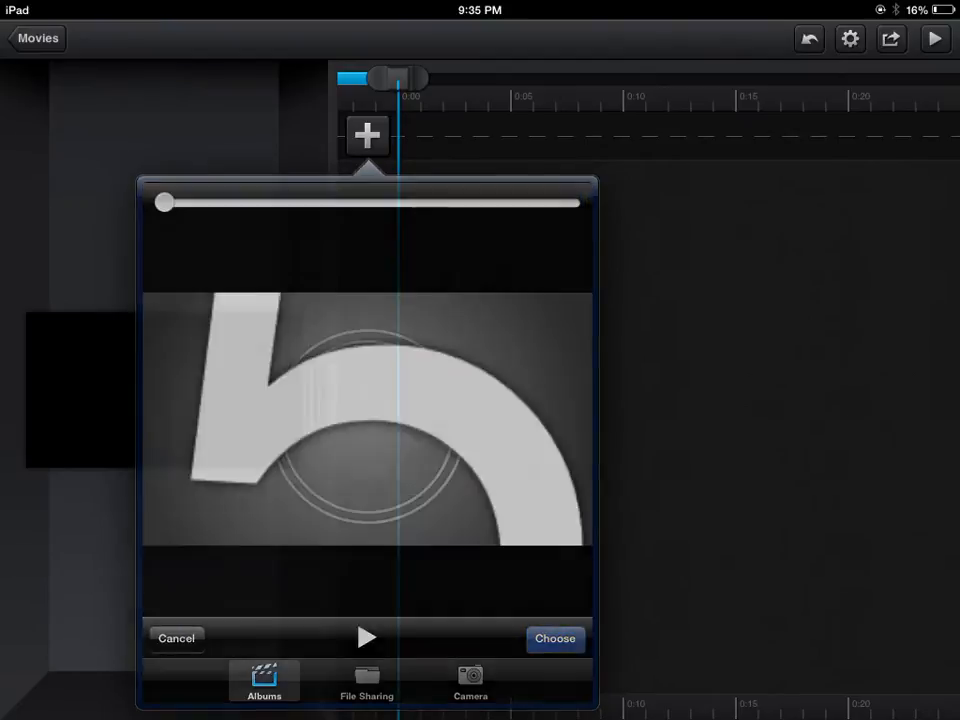
{"action": "left_click", "coordinate": [555, 638]}
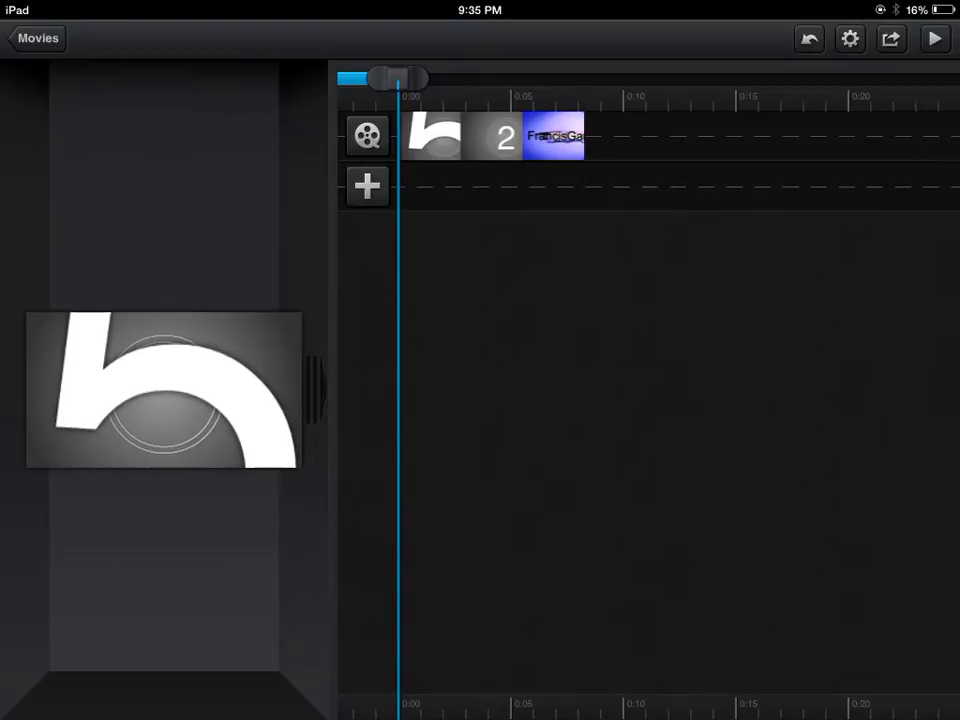
{"action": "left_click", "coordinate": [366, 186]}
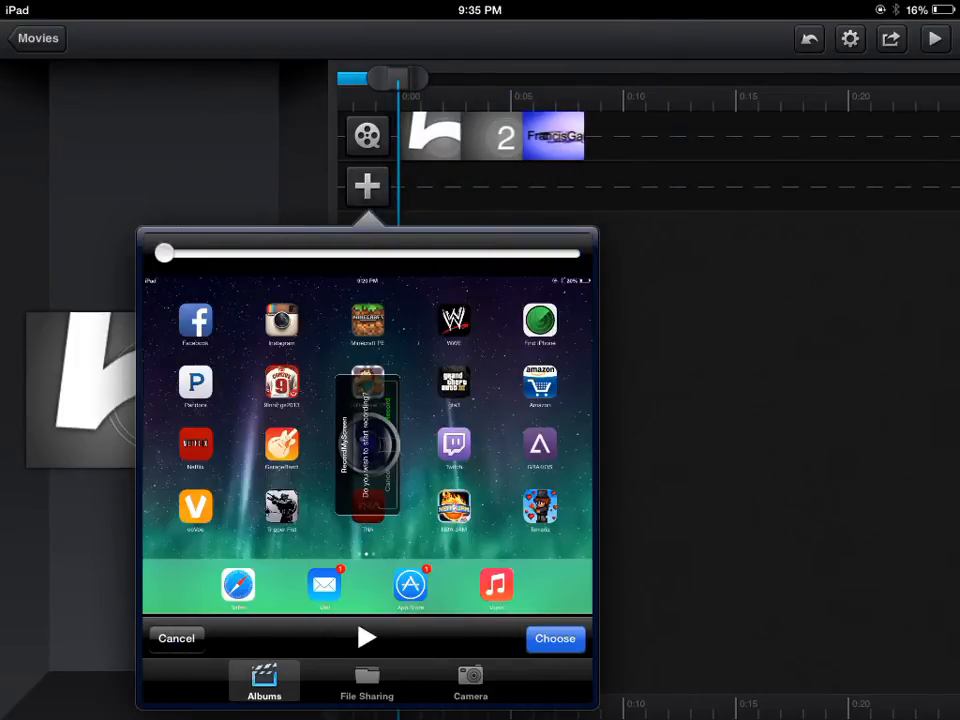
Add the screen recording and shrink it into the preview's top-left corner.
{"action": "left_click", "coordinate": [555, 638]}
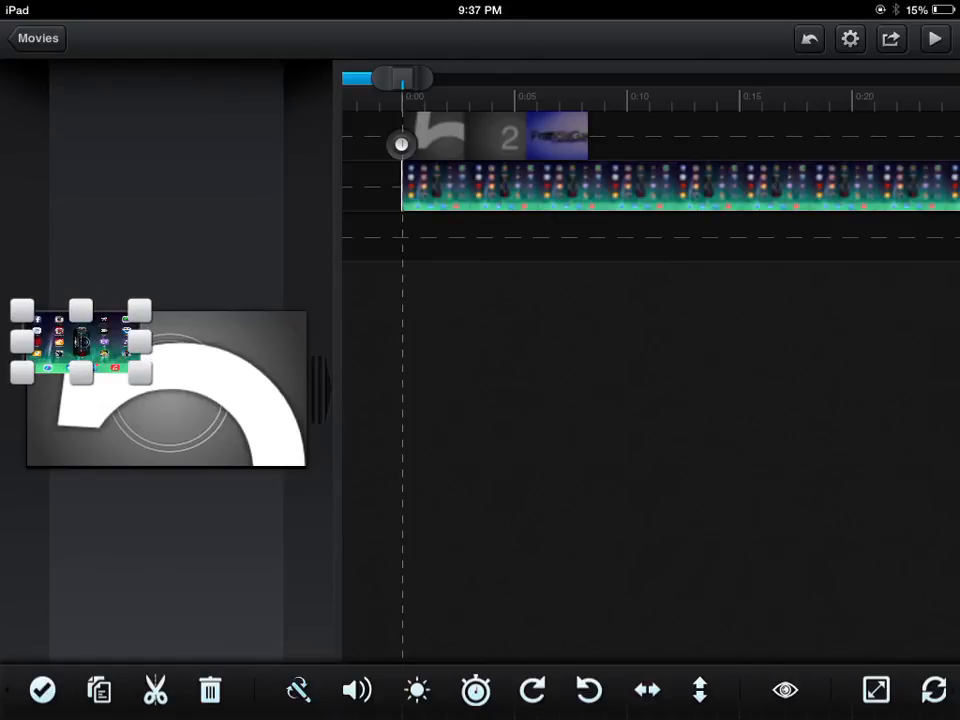
{"action": "left_click", "coordinate": [934, 38]}
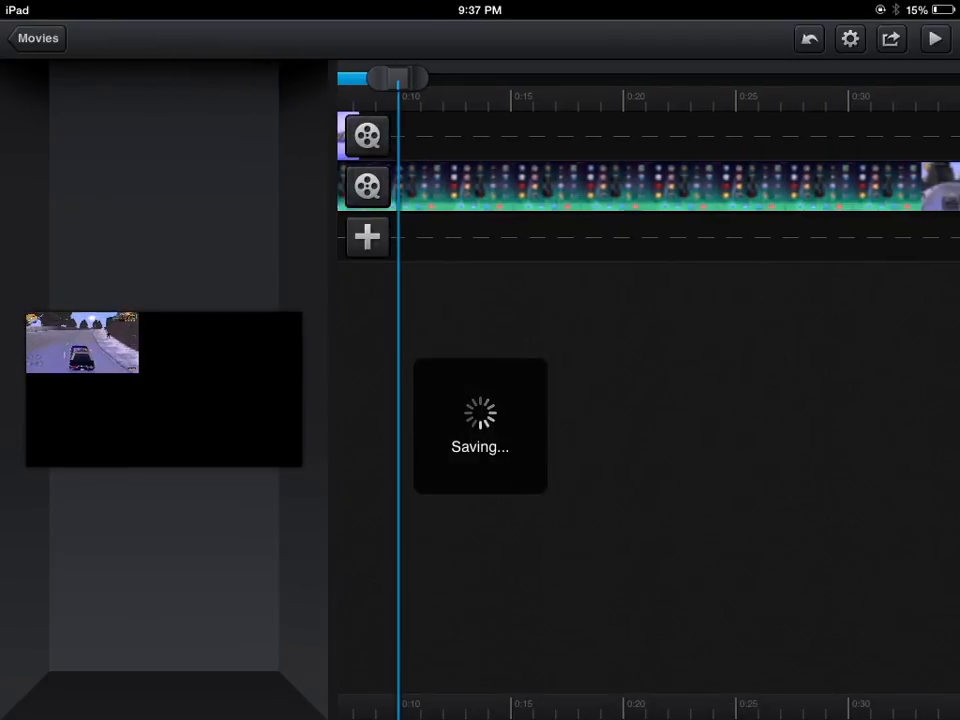
{"action": "left_click", "coordinate": [36, 38]}
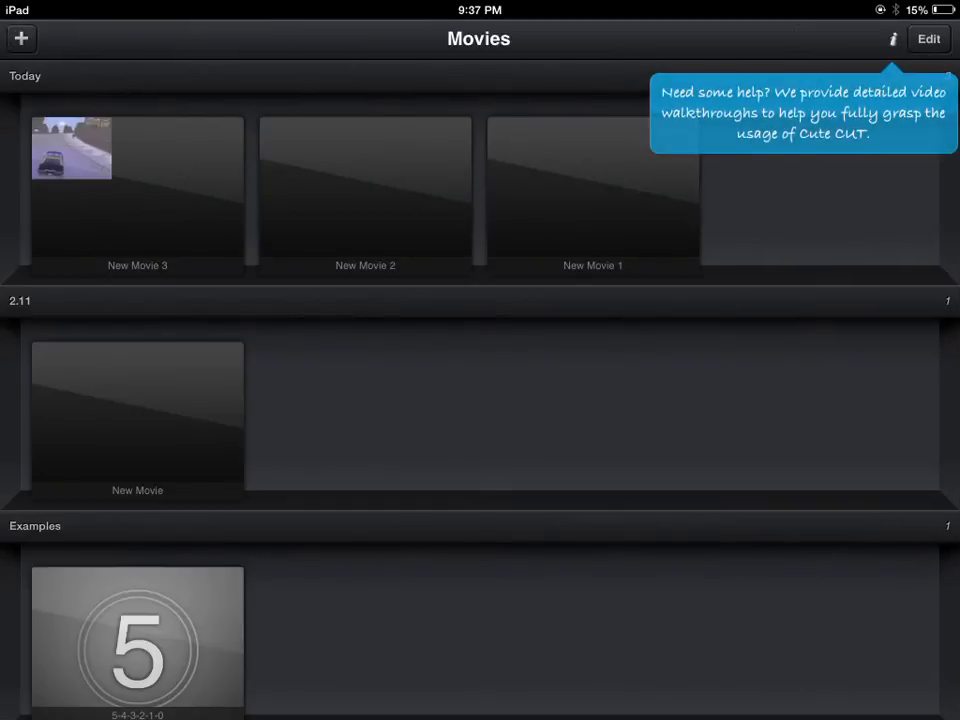
{"action": "left_click", "coordinate": [927, 38]}
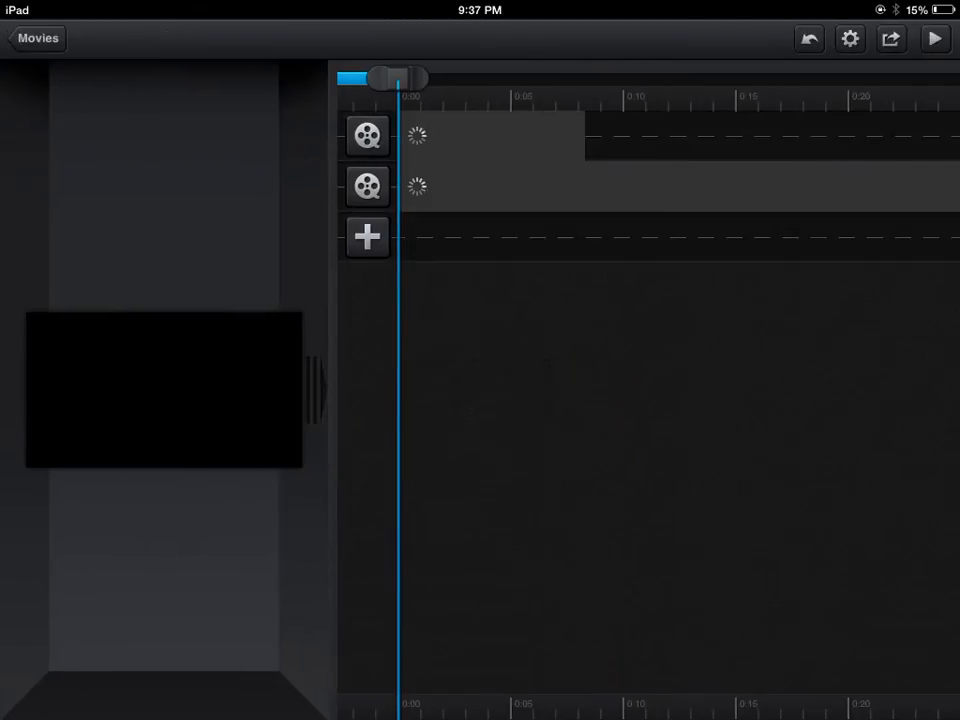
{"action": "left_click", "coordinate": [890, 38]}
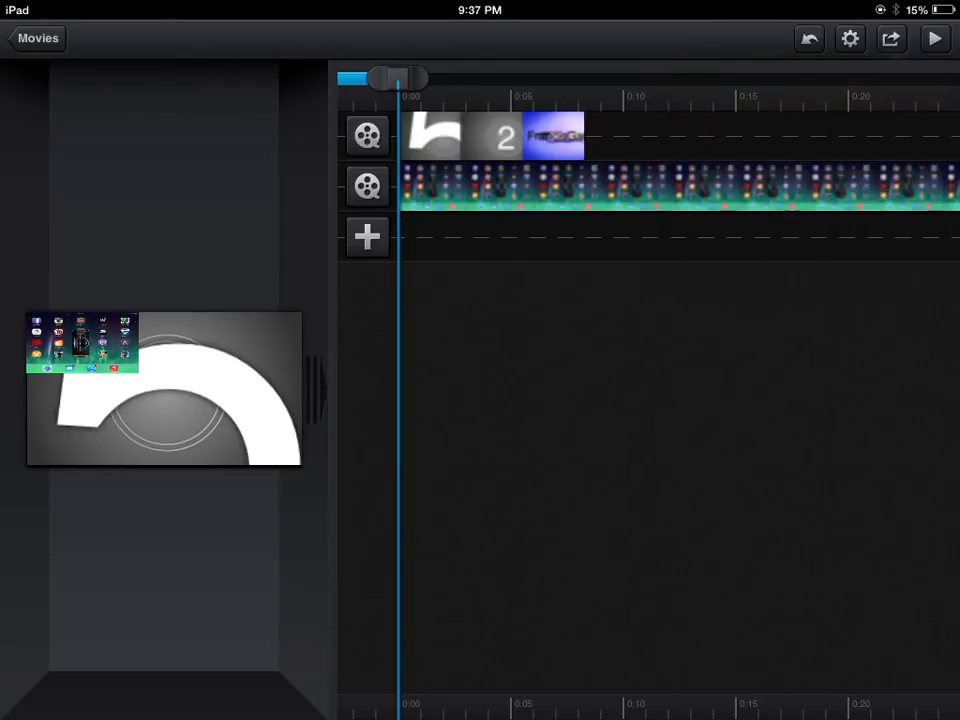
Undo the last change and check share options and HD landscape settings unchanged.
{"action": "left_click", "coordinate": [808, 38]}
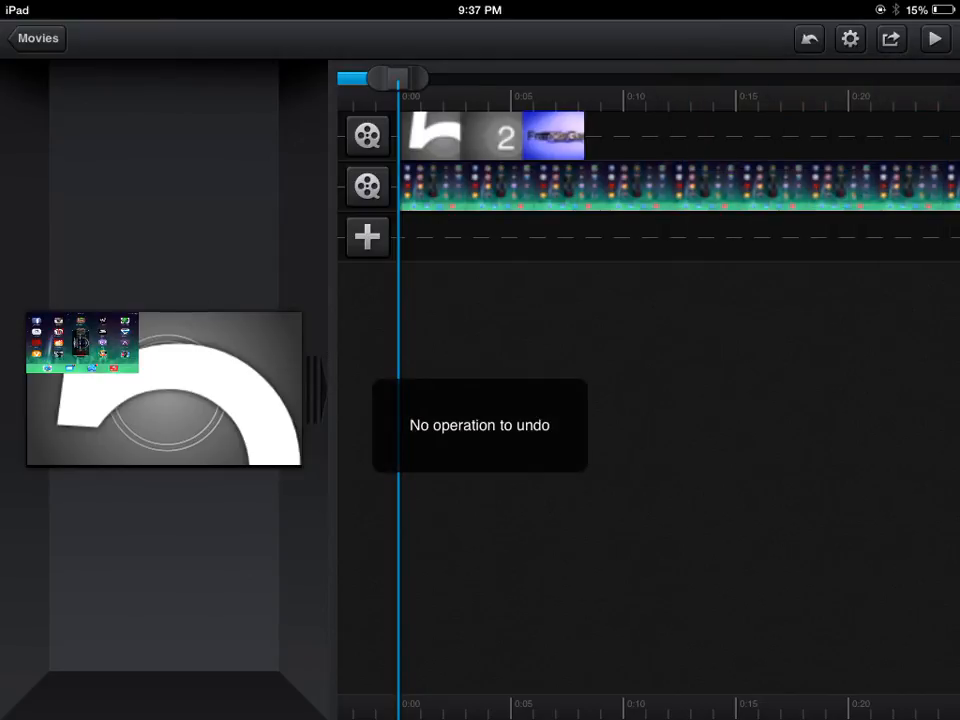
{"action": "left_click", "coordinate": [890, 38]}
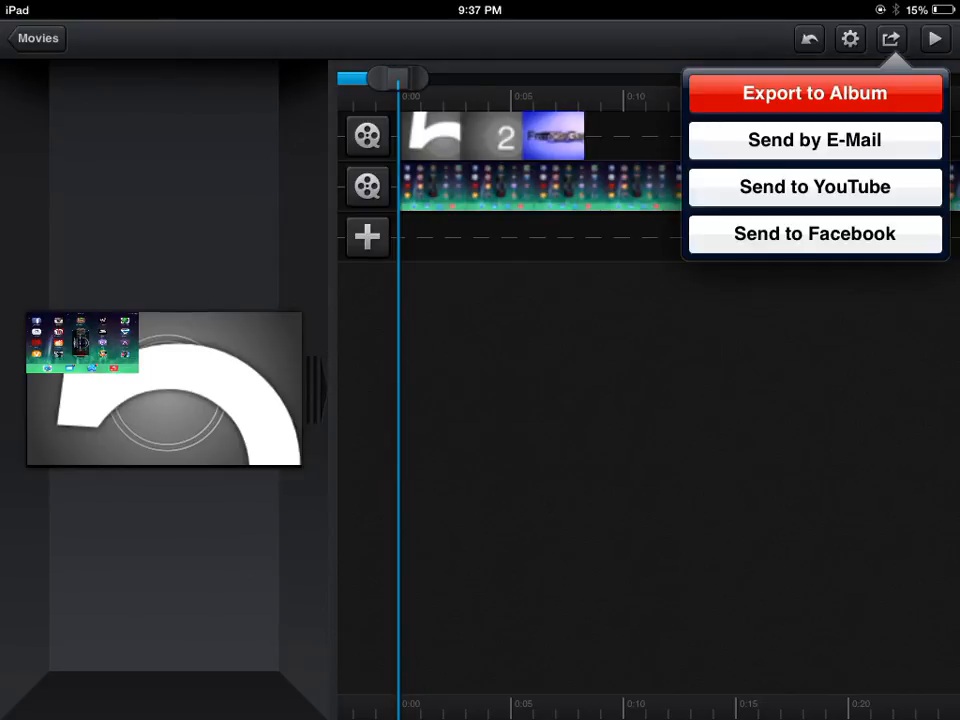
{"action": "left_click", "coordinate": [850, 39]}
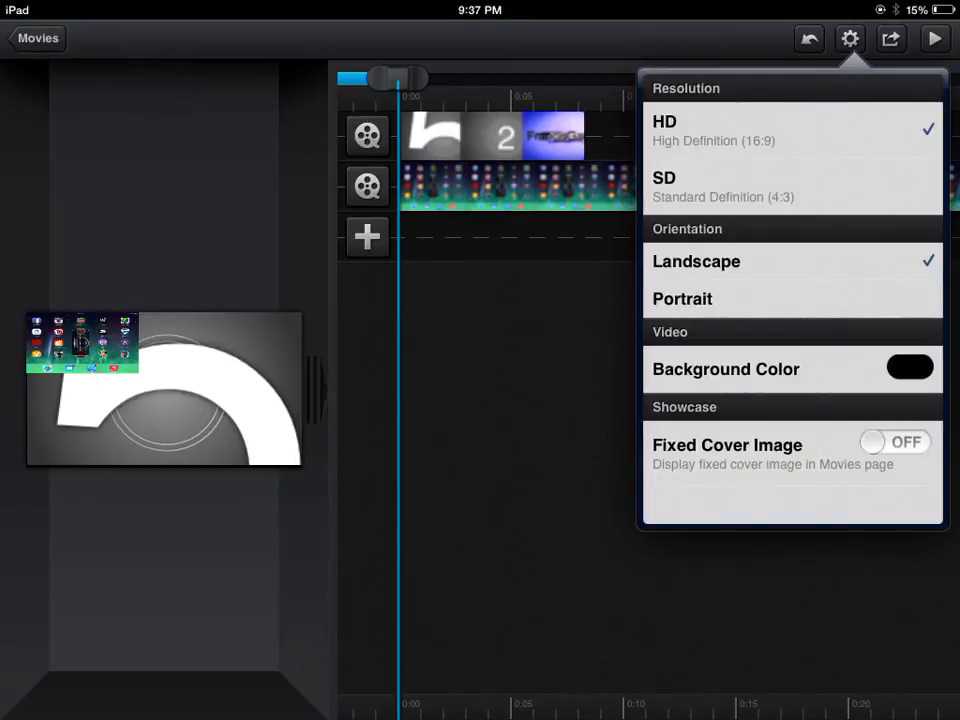
{"action": "left_click", "coordinate": [849, 38]}
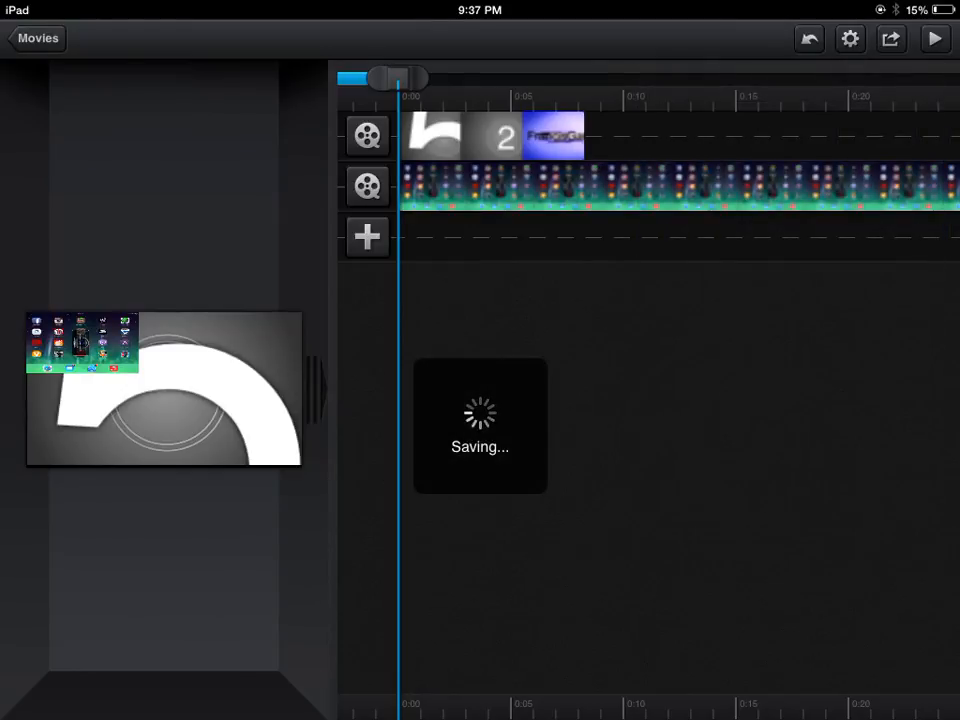
Go back to the Movies library showing New Movie 3 and enter edit mode.
{"action": "left_click", "coordinate": [36, 38]}
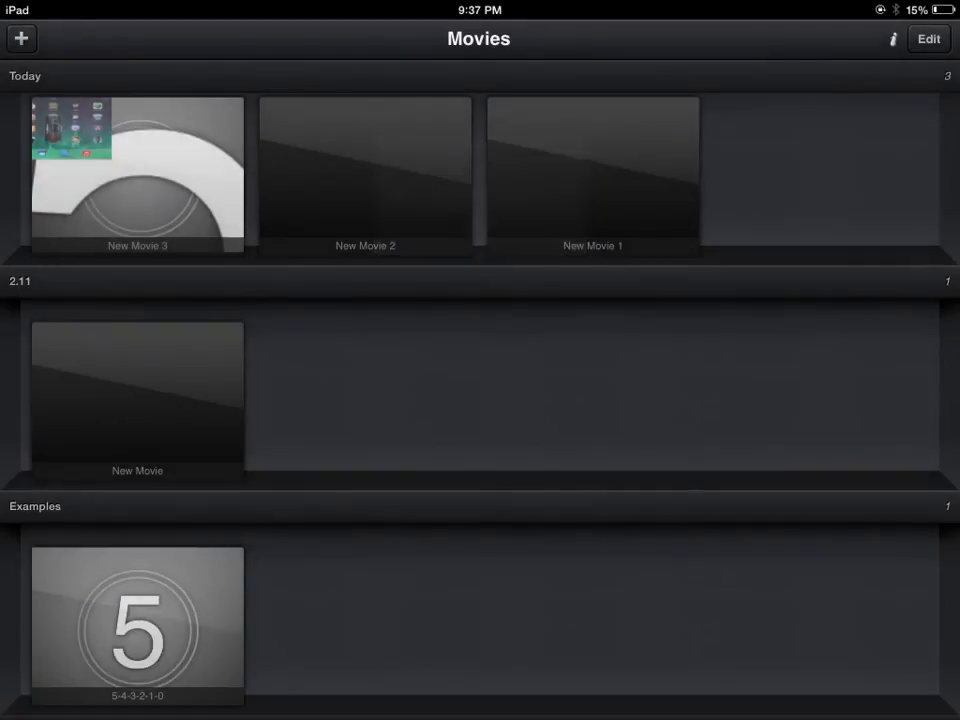
{"action": "left_click", "coordinate": [927, 38]}
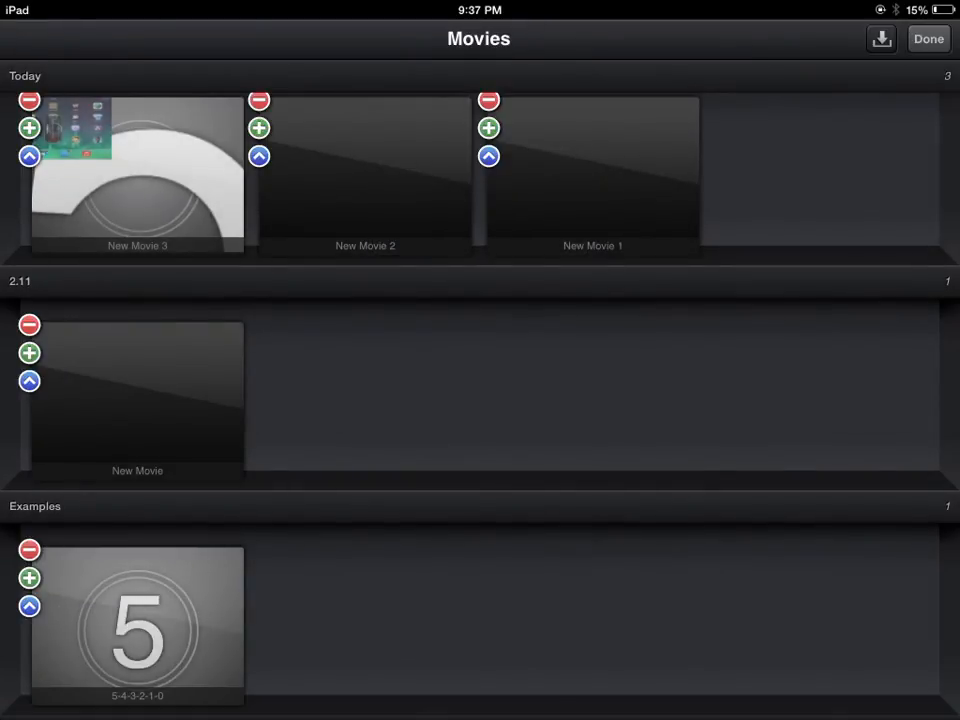